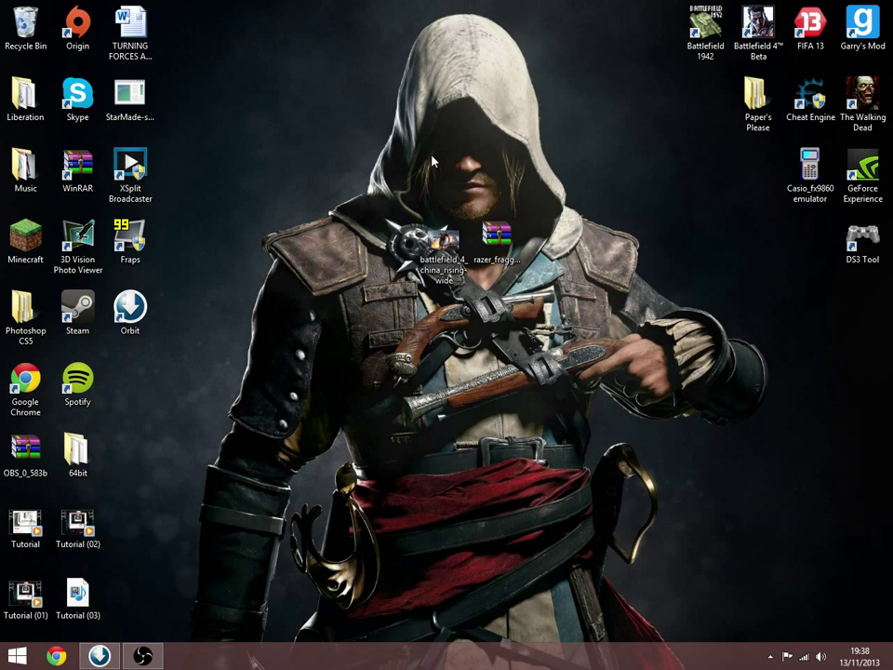
mouse_move(433, 166)
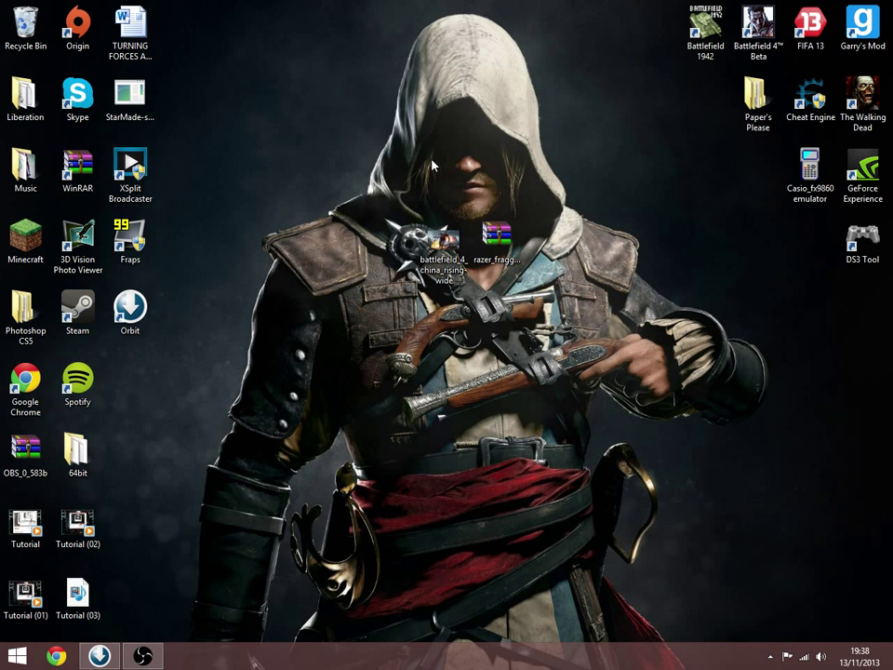
click(442, 246)
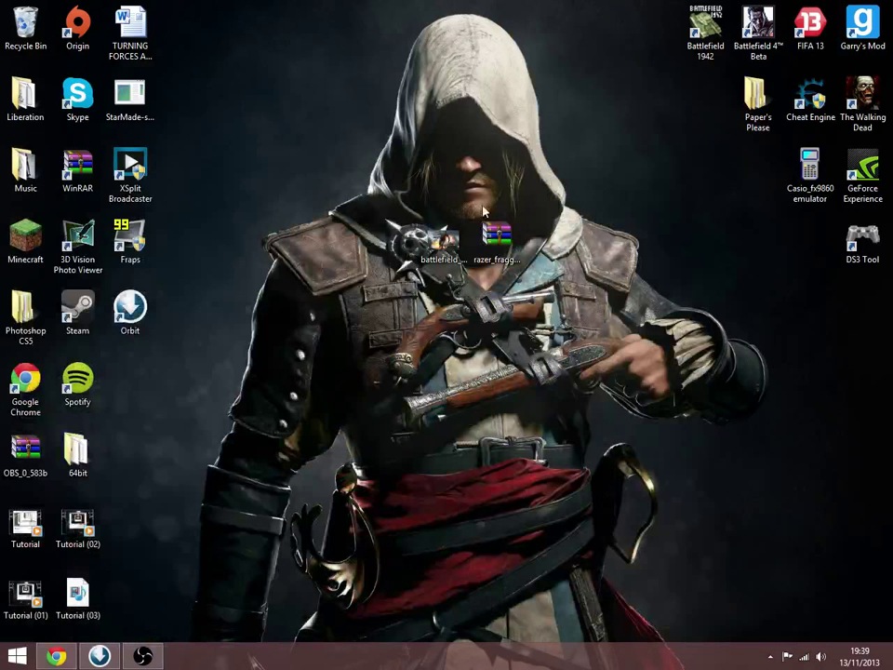
click(57, 656)
text(r)
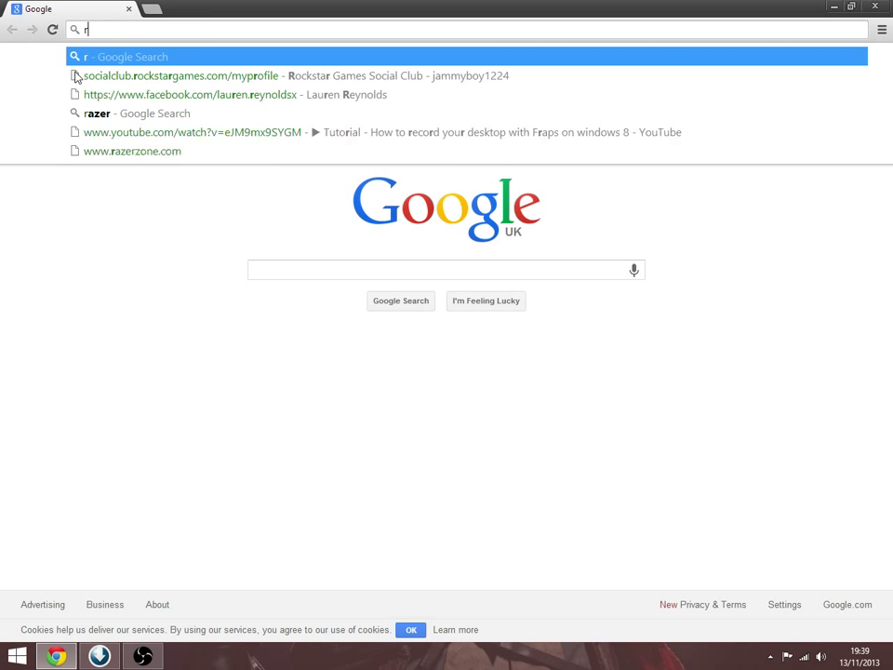
text(azer00)
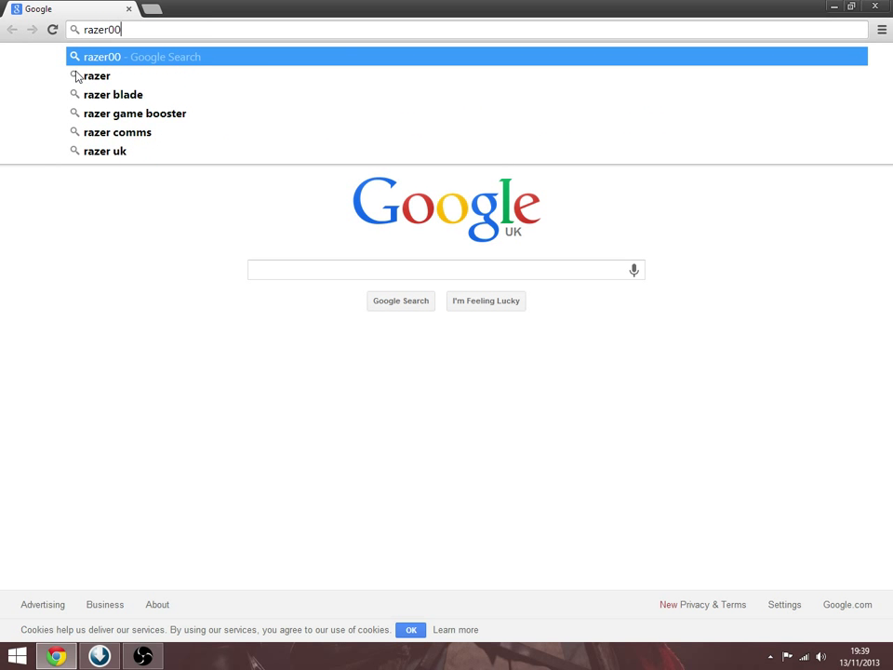
text(www.razerzone.com/downloads#screensavers)
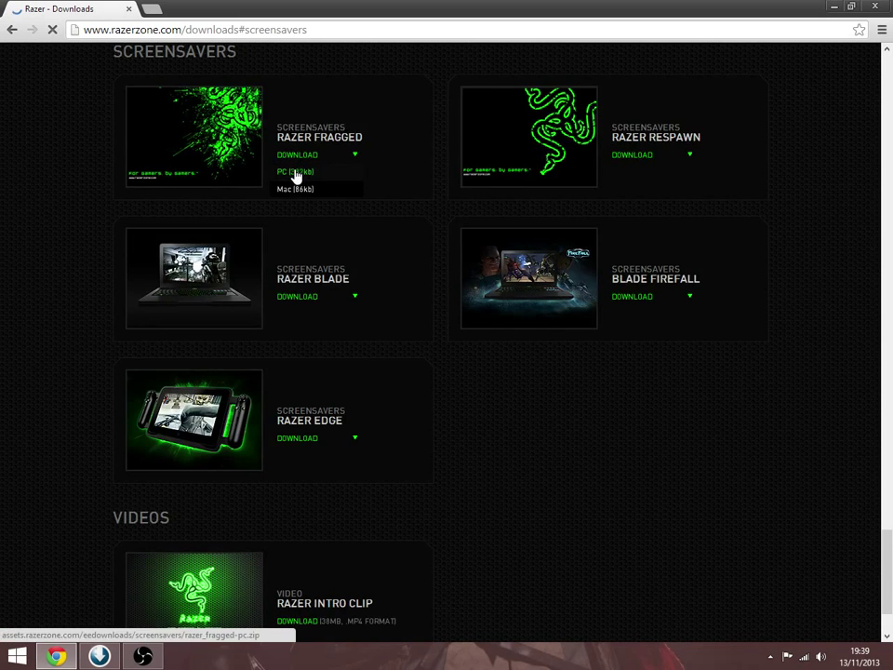
click(294, 171)
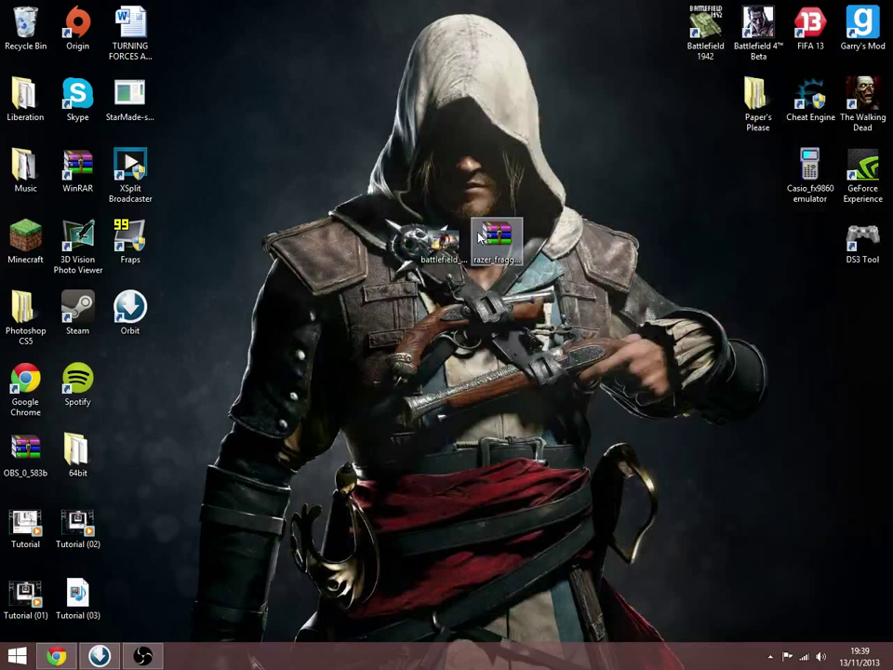
- Copy the Razer Fragged screen saver from razer_fragged-pc.zip to the desktop, checking the zip's properties
click(496, 240)
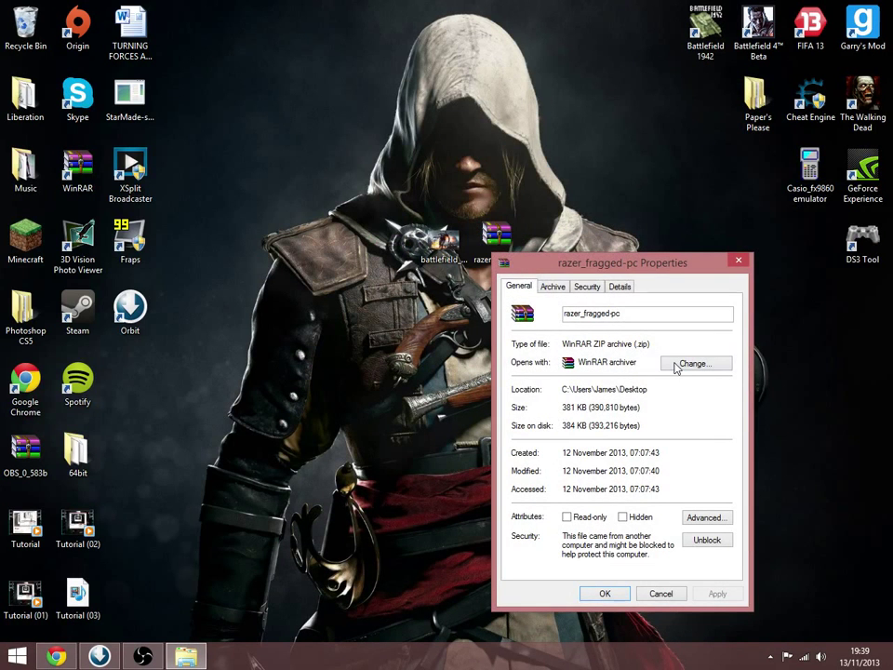
click(717, 593)
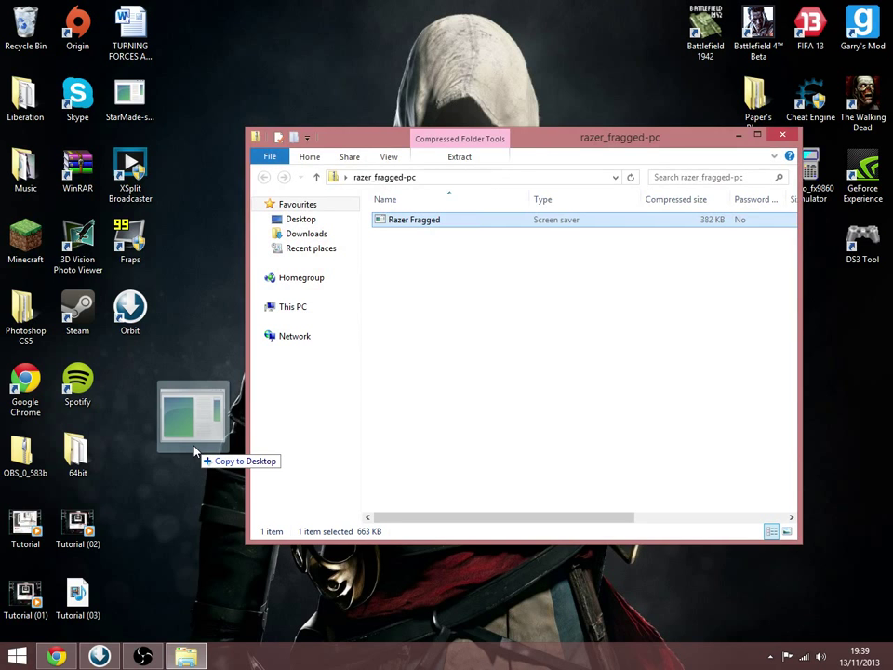
right_click(414, 218)
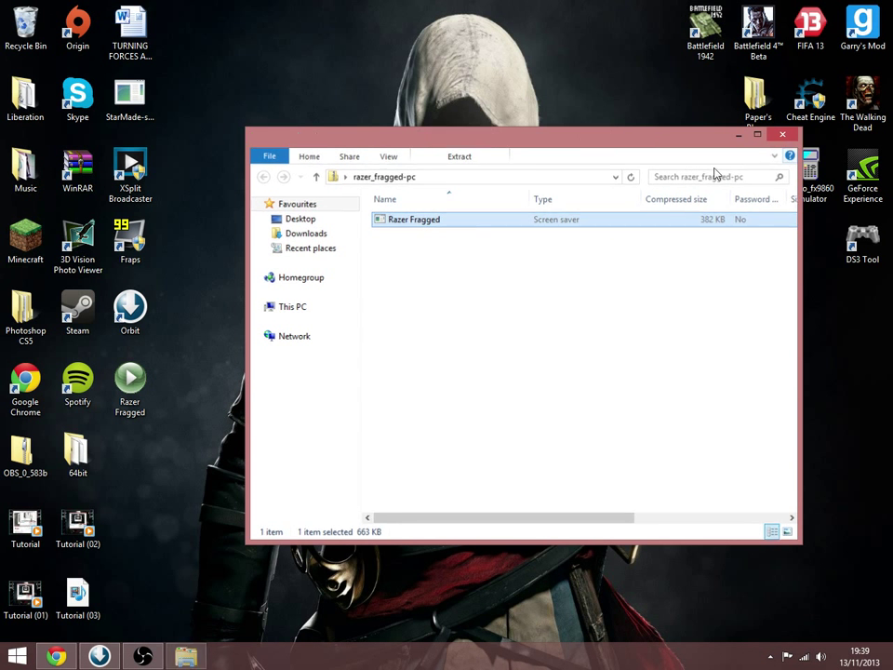
right_click(496, 242)
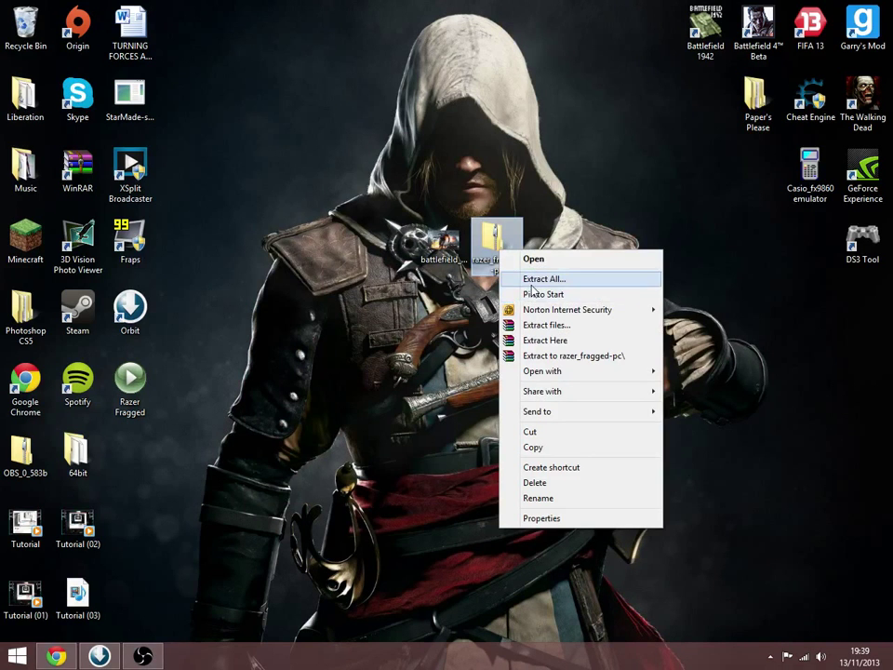
click(549, 349)
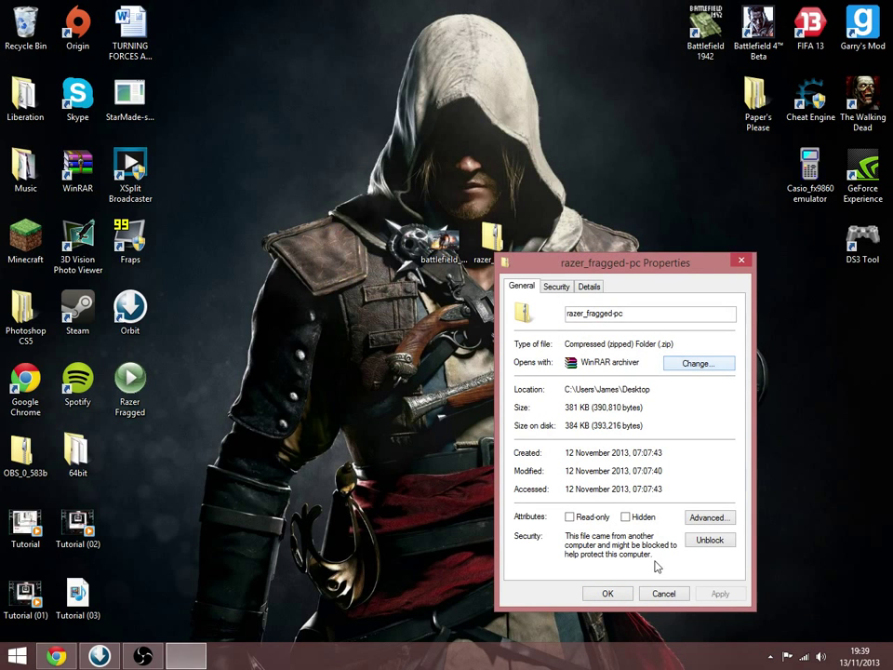
click(607, 594)
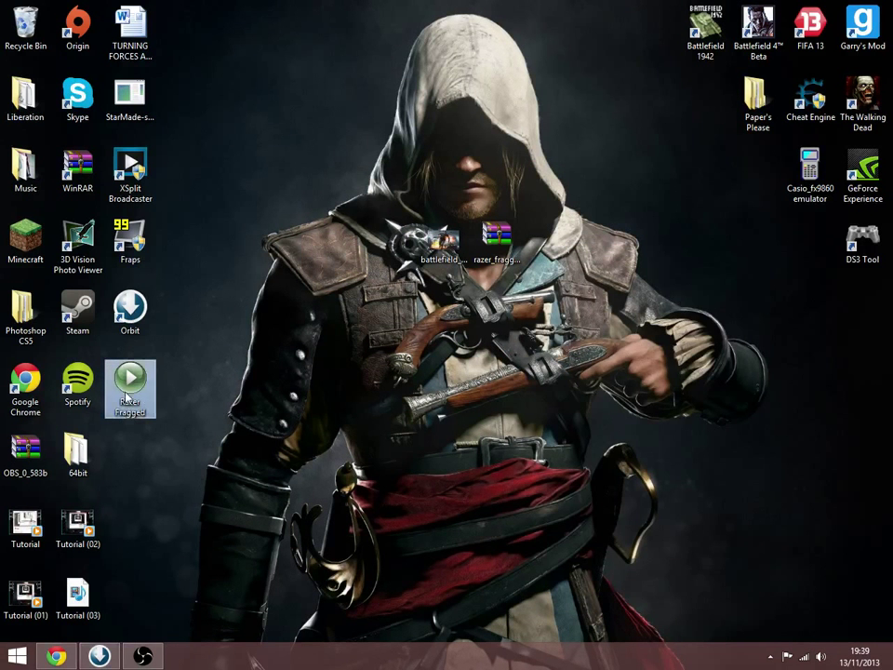
- Install the desktop Razer Fragged.scr as the screen saver, then view its file properties
drag(130, 388, 339, 242)
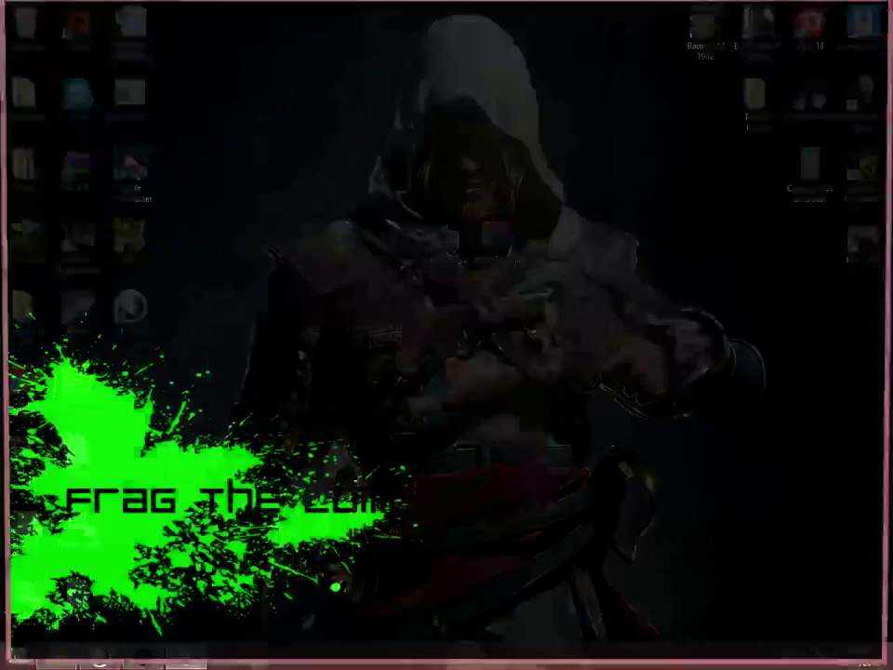
right_click(339, 245)
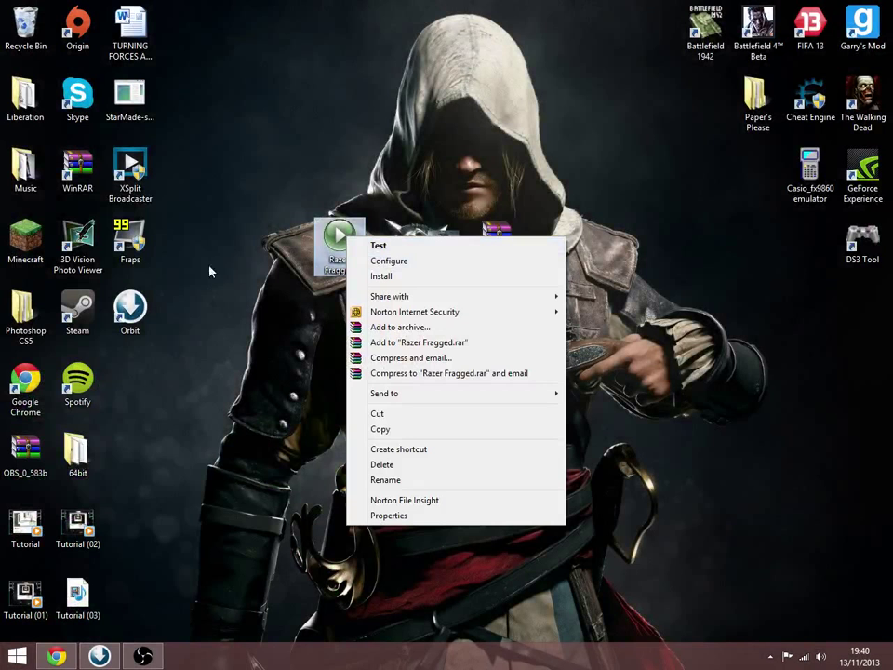
click(379, 245)
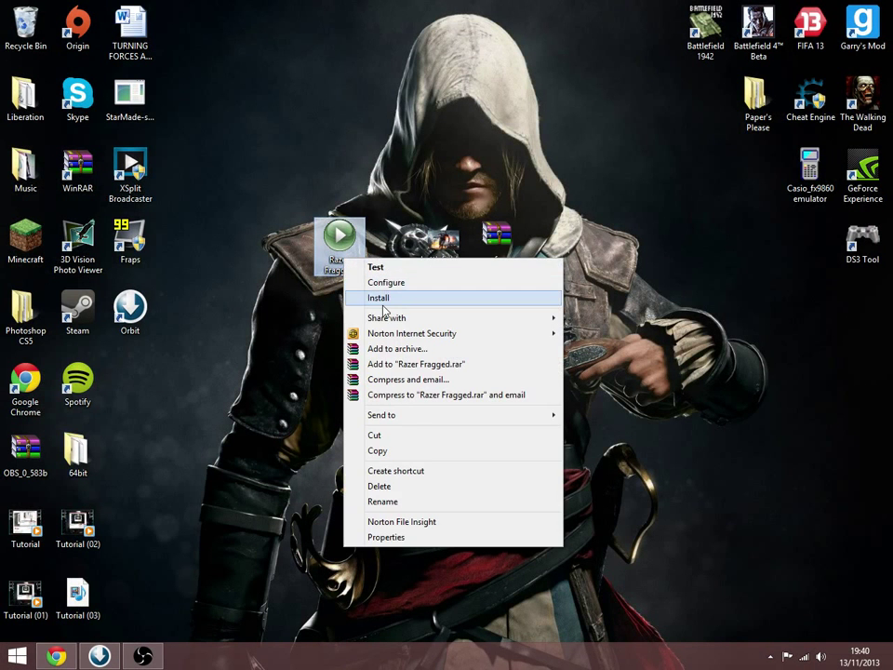
click(378, 297)
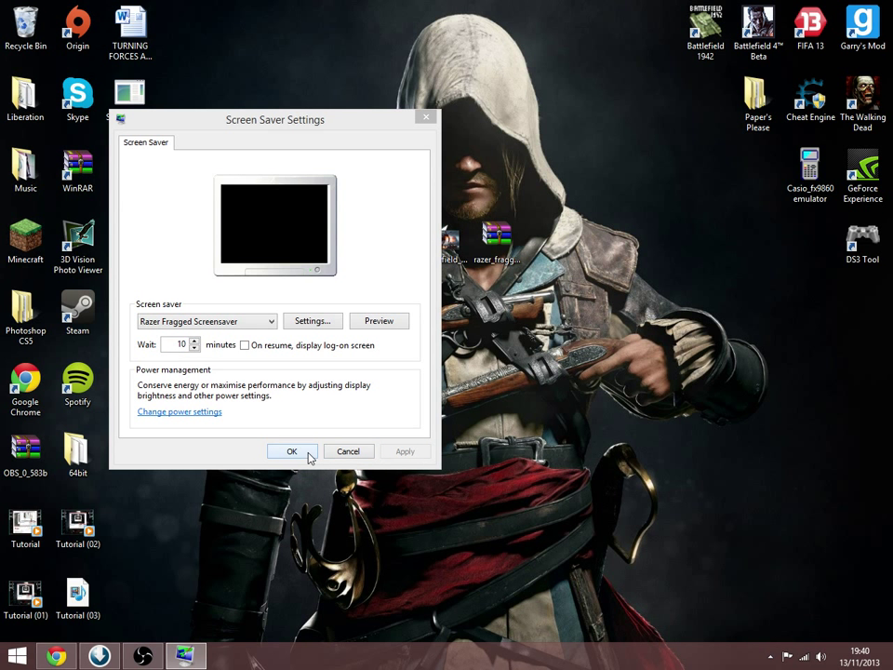
click(292, 451)
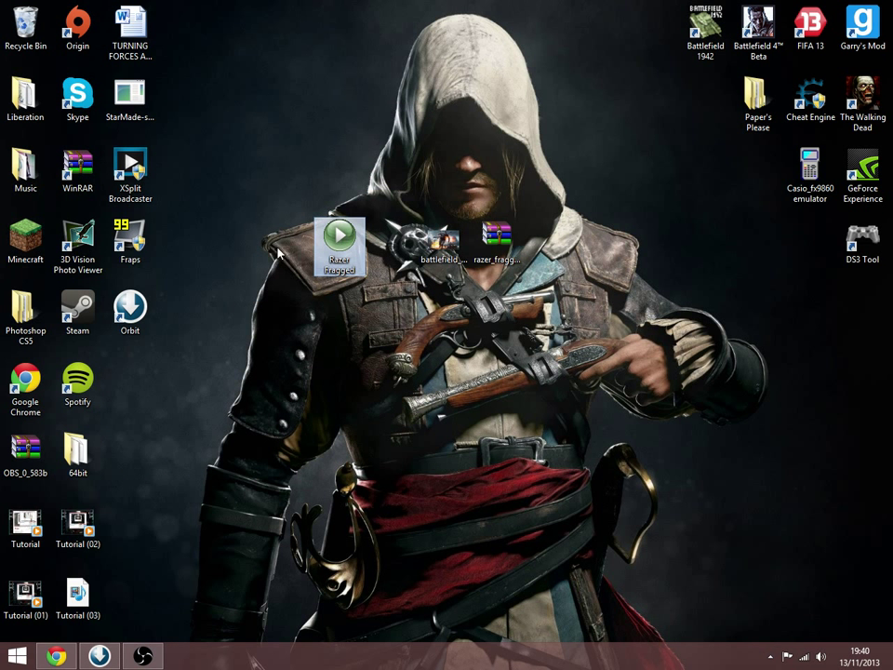
right_click(340, 245)
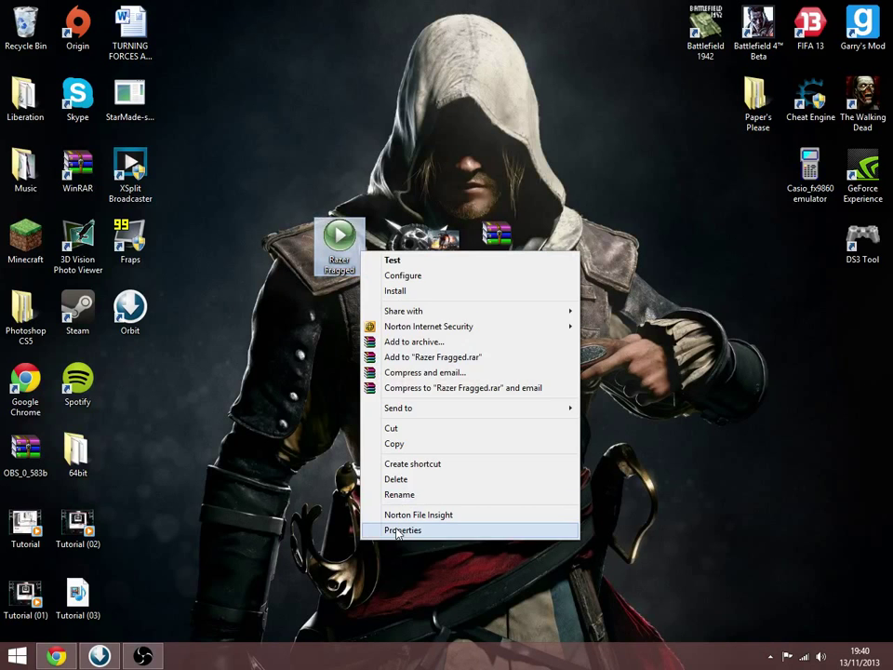
click(403, 530)
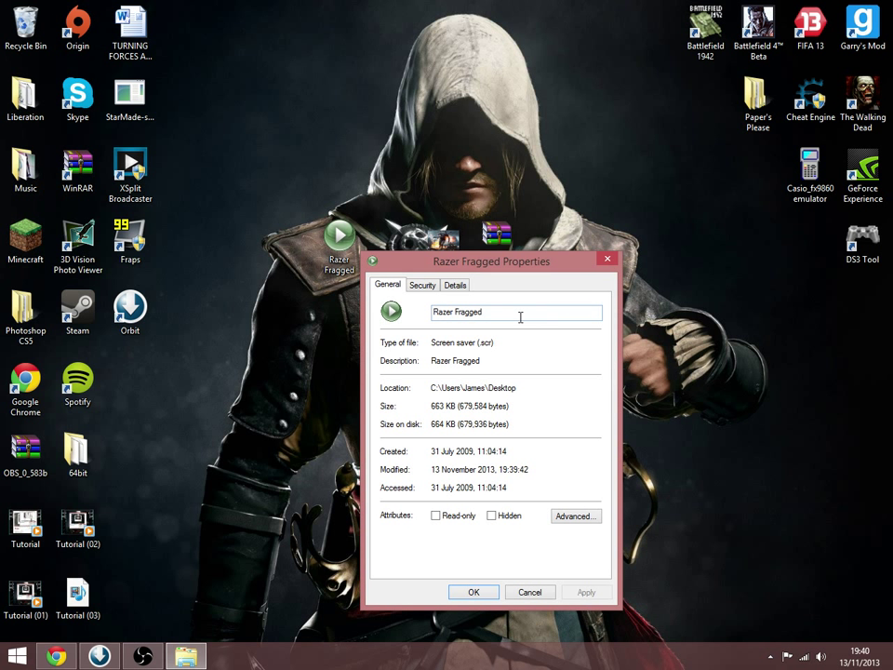
mouse_move(510, 305)
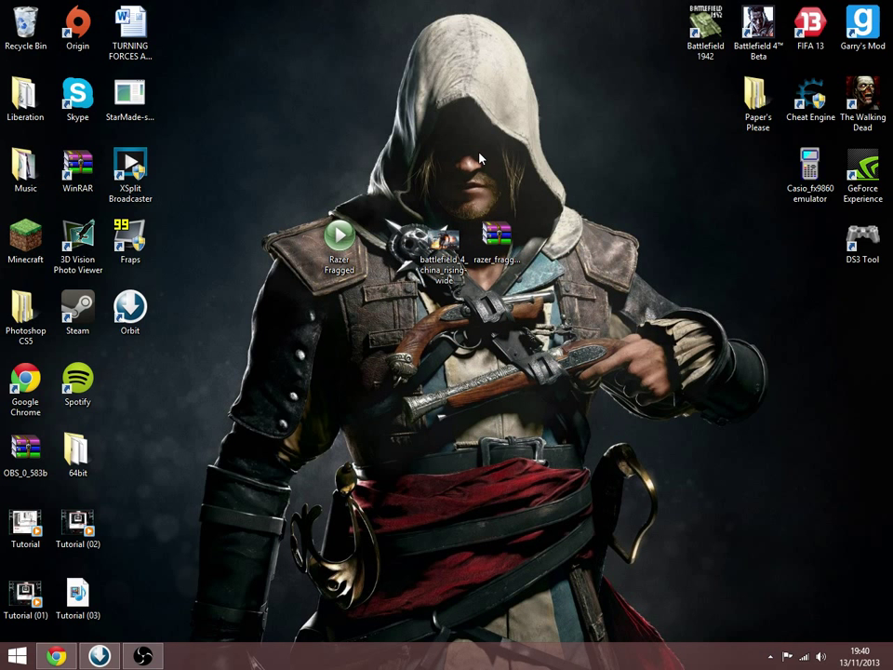
mouse_move(389, 320)
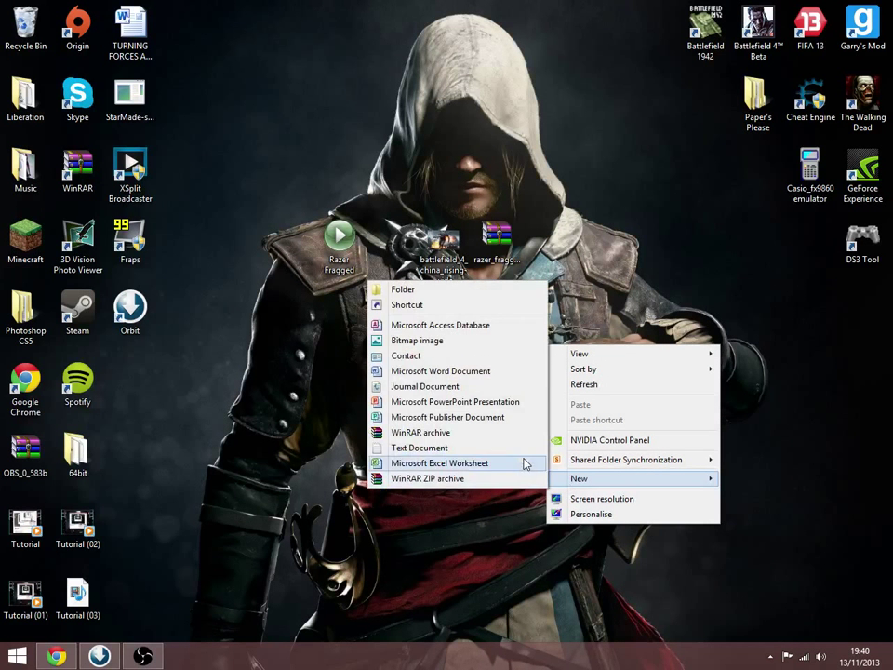
- Create a desktop folder named 'Screen Saver Photos' for the Battlefield 4 image
click(403, 289)
text(Screen Saver Phot)
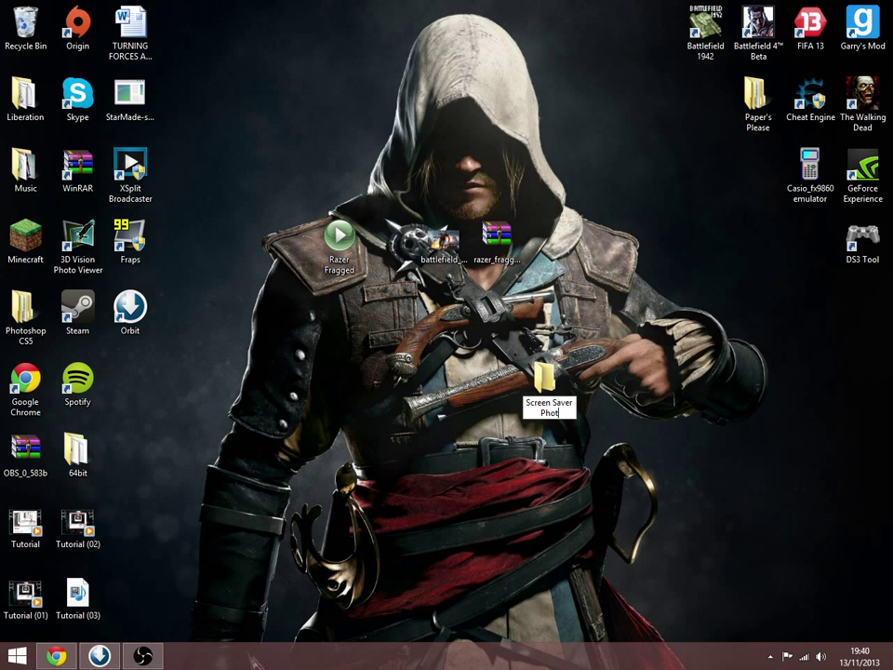
click(549, 386)
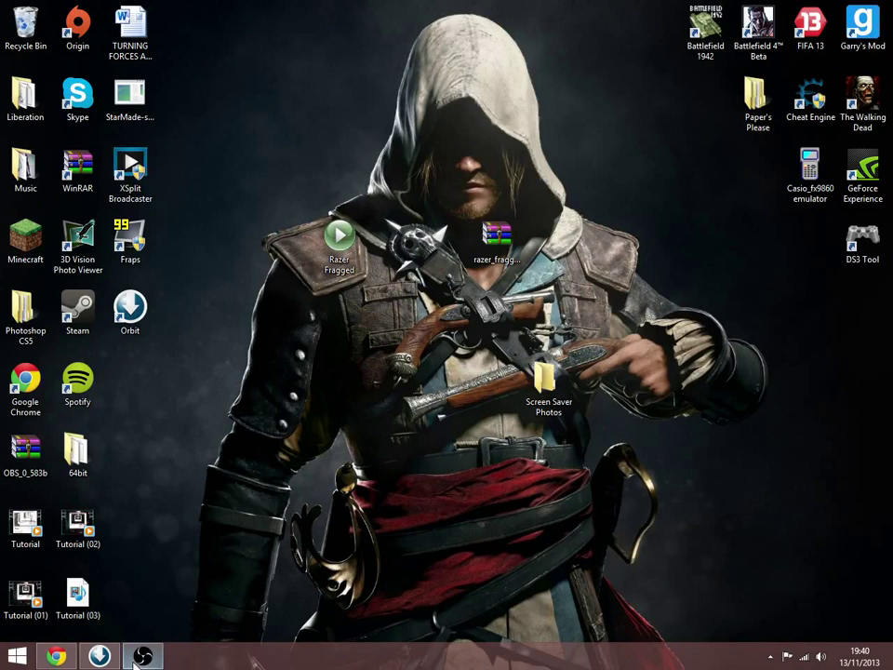
click(17, 655)
text(Screen saver)
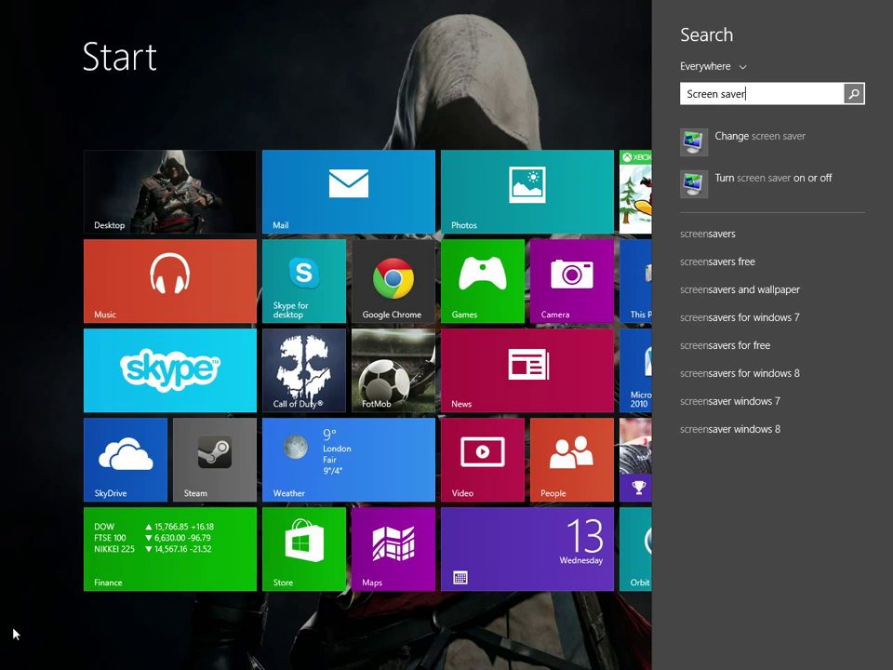
mouse_move(741, 143)
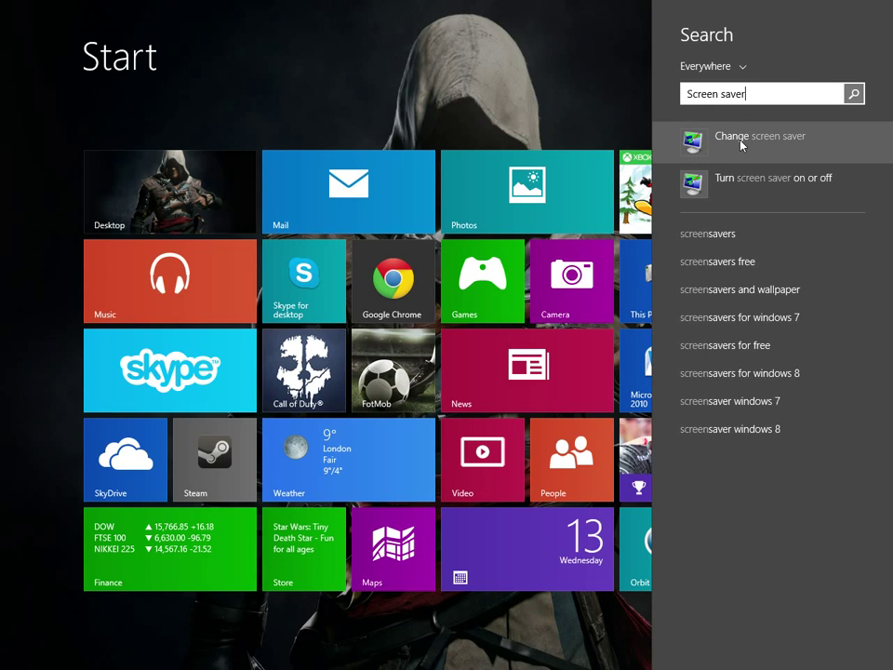
- Choose Photos from the screen saver list in Screen Saver Settings
click(759, 136)
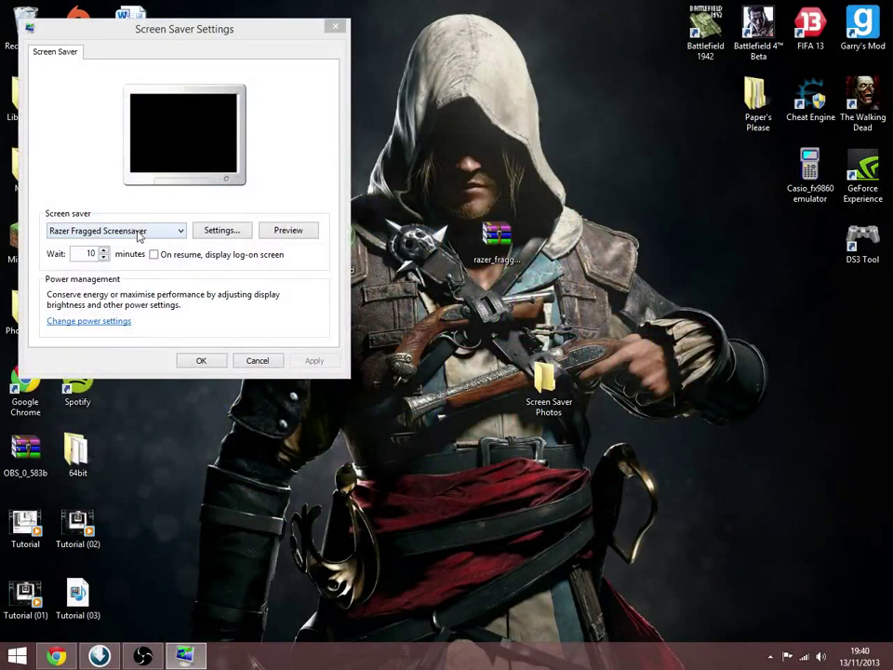
click(115, 229)
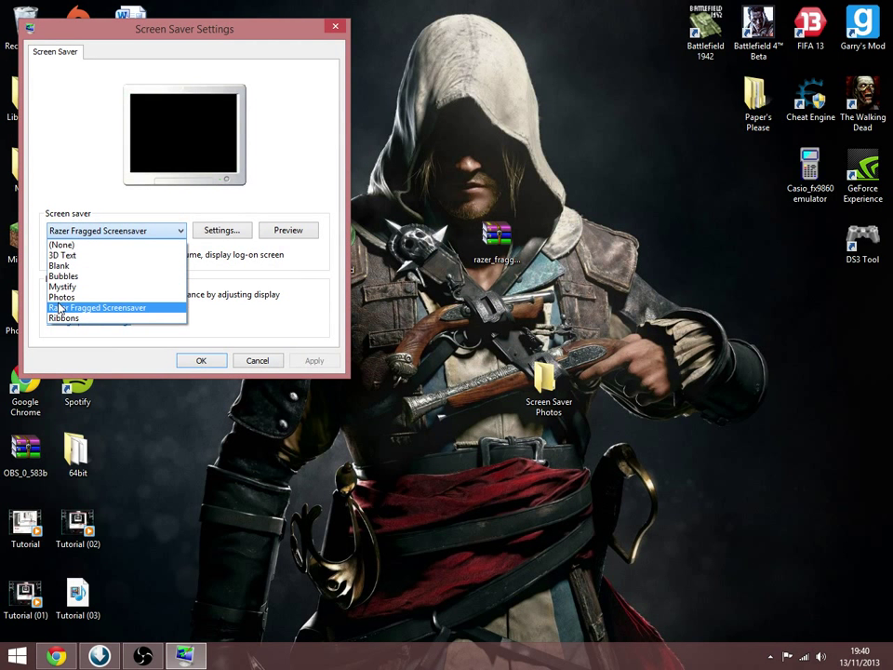
click(63, 286)
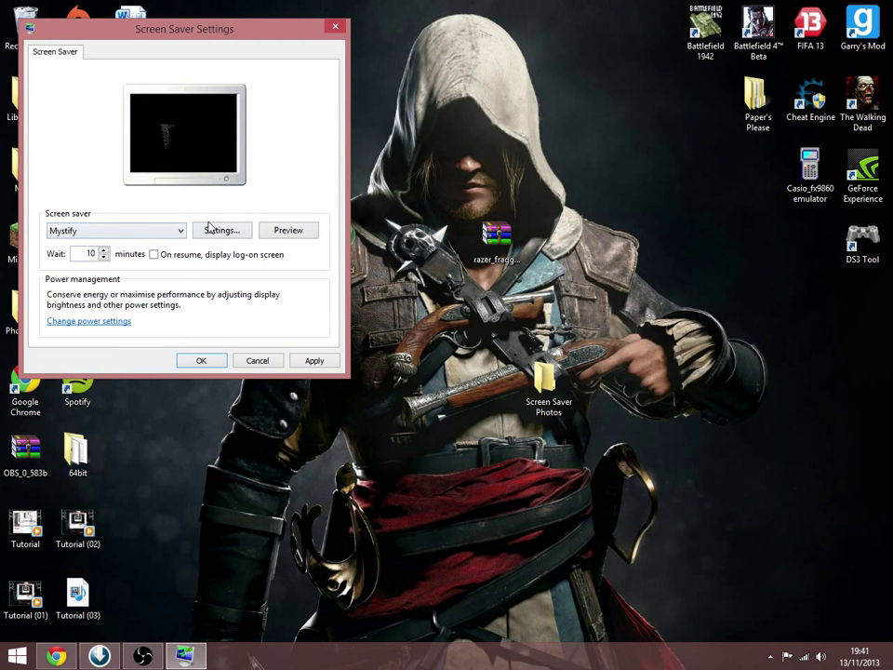
click(221, 230)
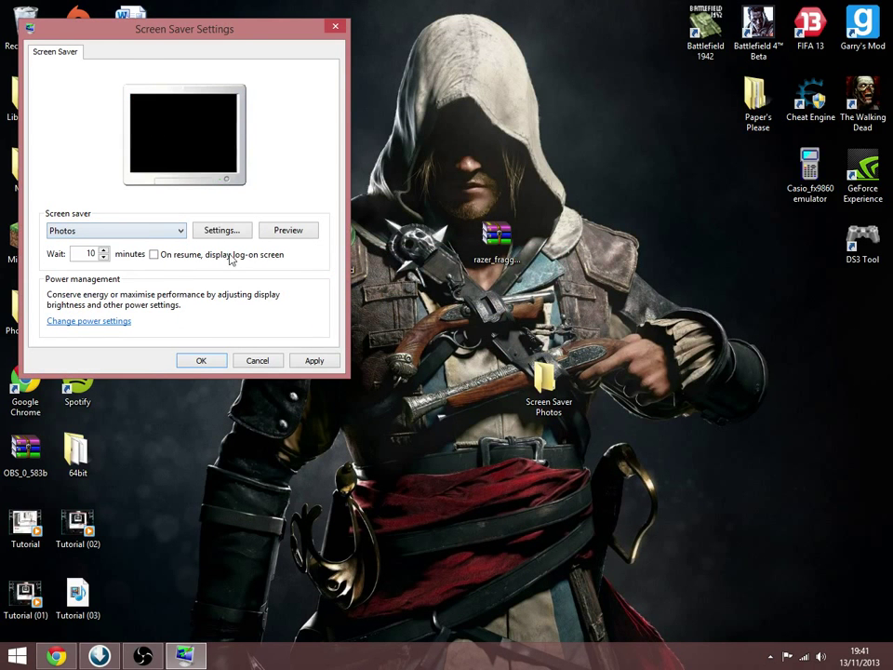
- Set Photos to use the Screen Saver Photos folder and close the folder window
click(221, 230)
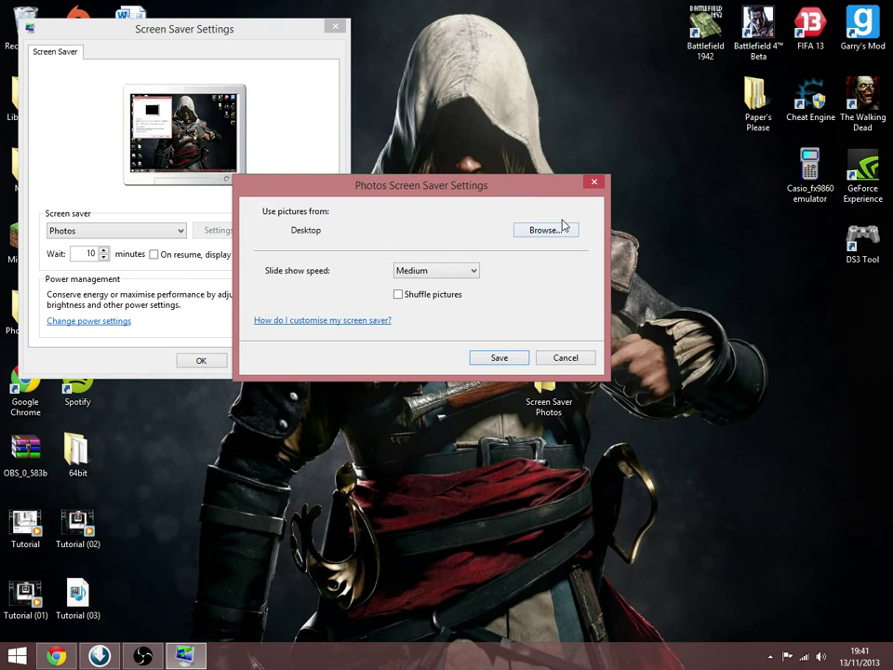
click(545, 229)
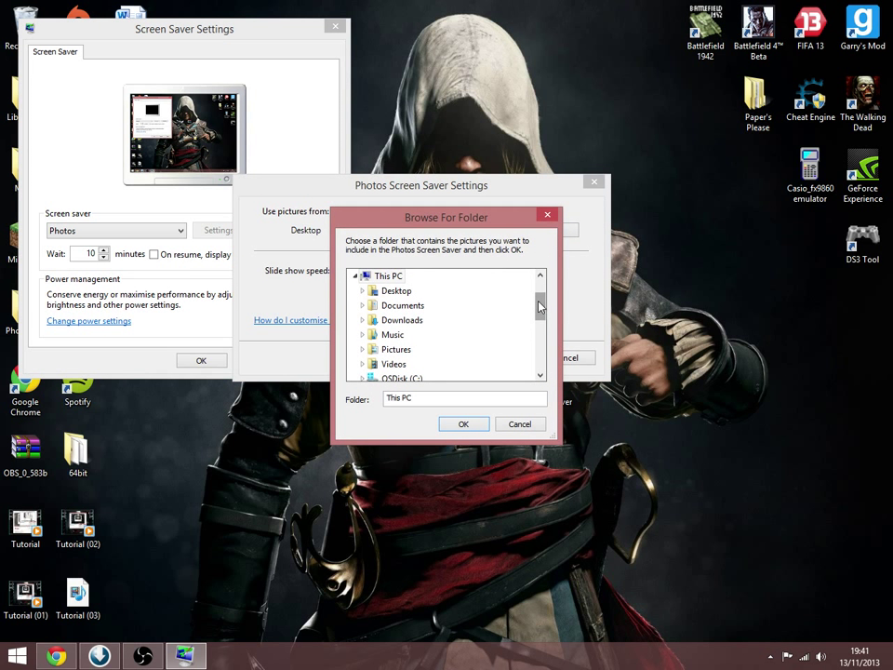
scroll(down, 3)
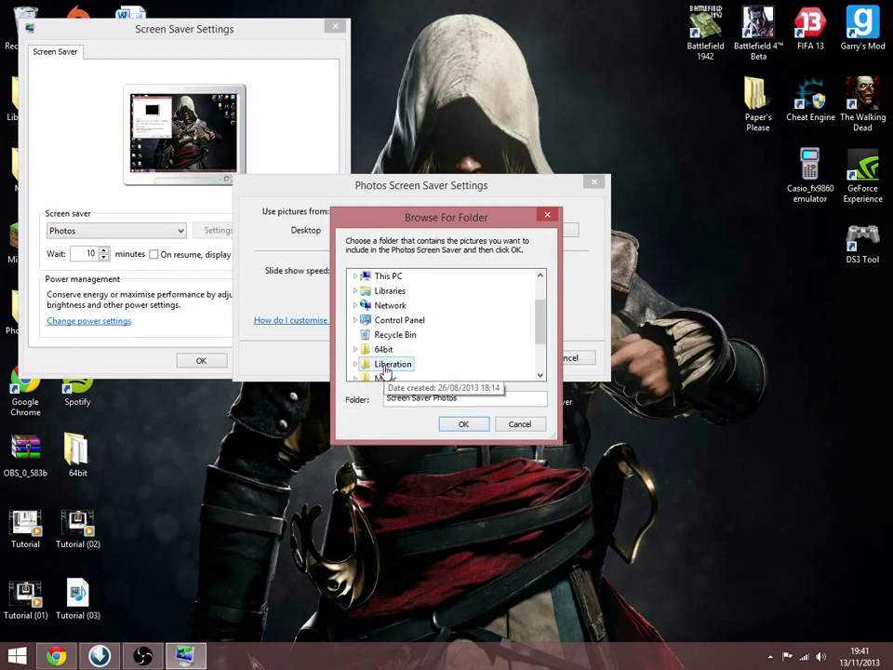
click(463, 424)
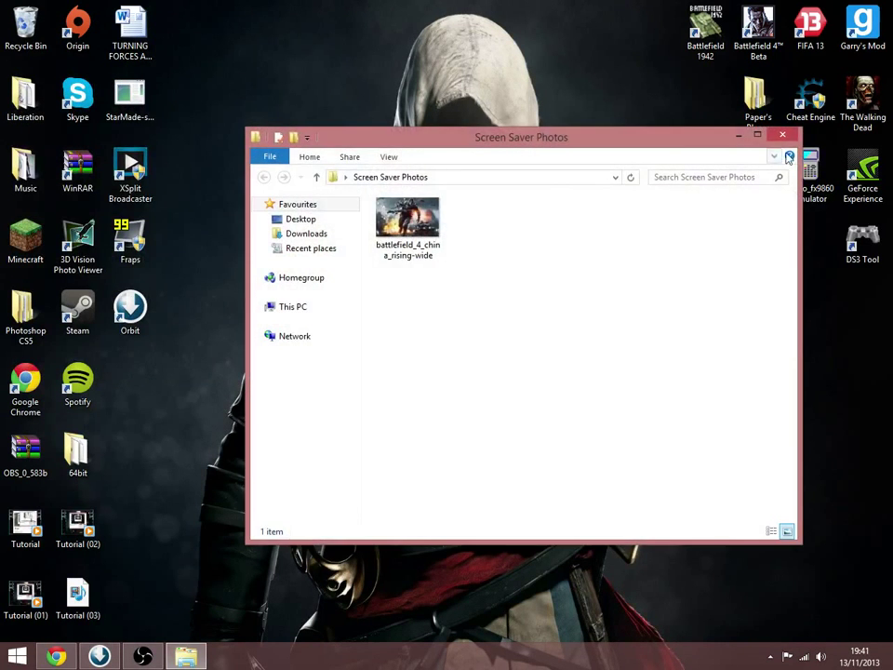
click(782, 135)
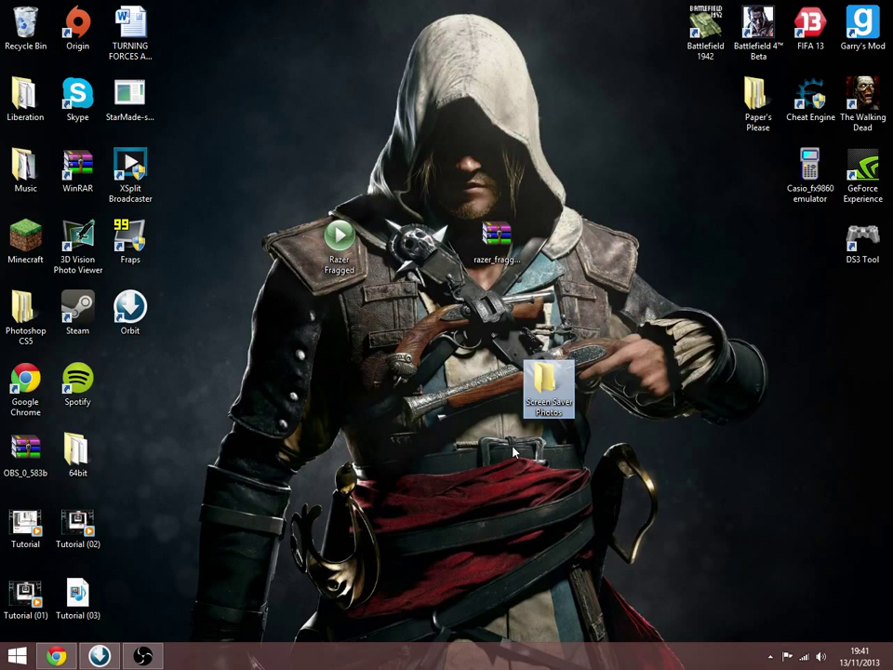
mouse_move(559, 435)
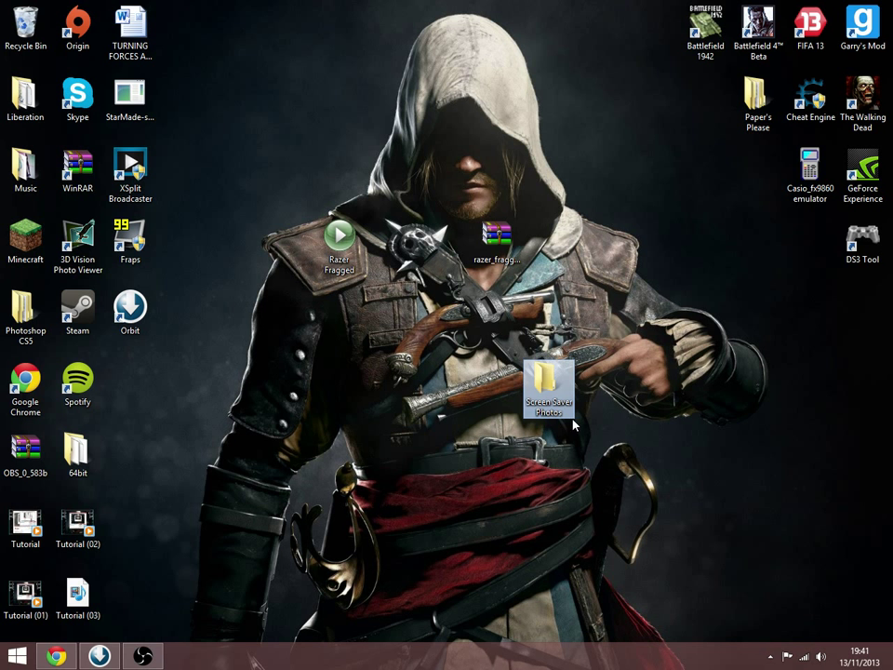
mouse_move(546, 305)
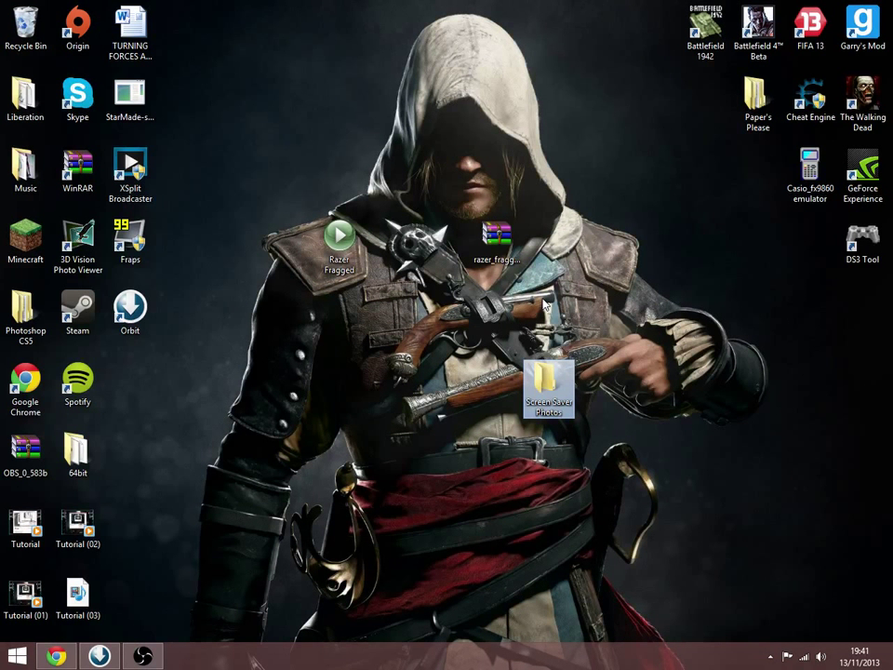
- Restore the Open Broadcaster Software window from the taskbar
click(142, 656)
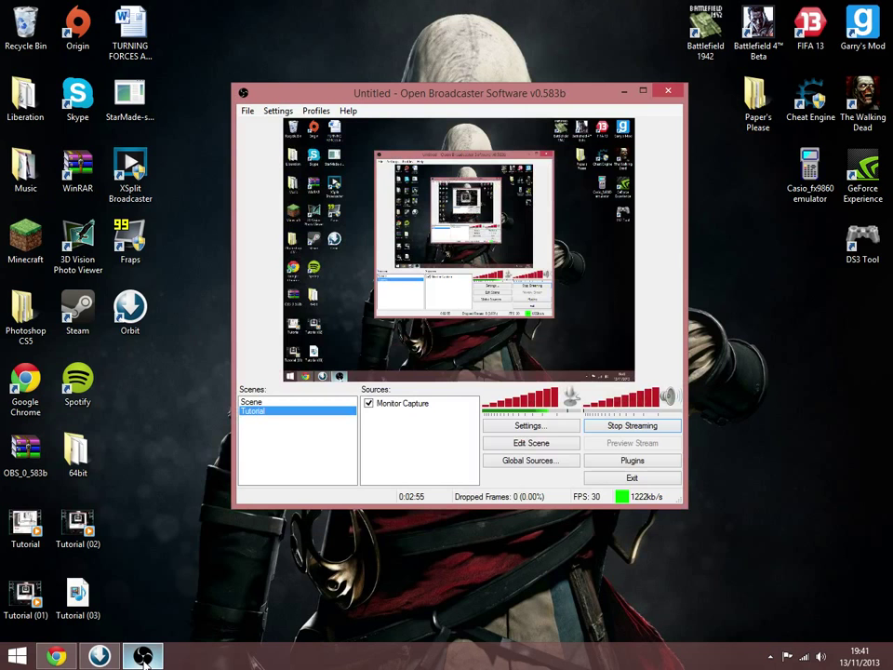